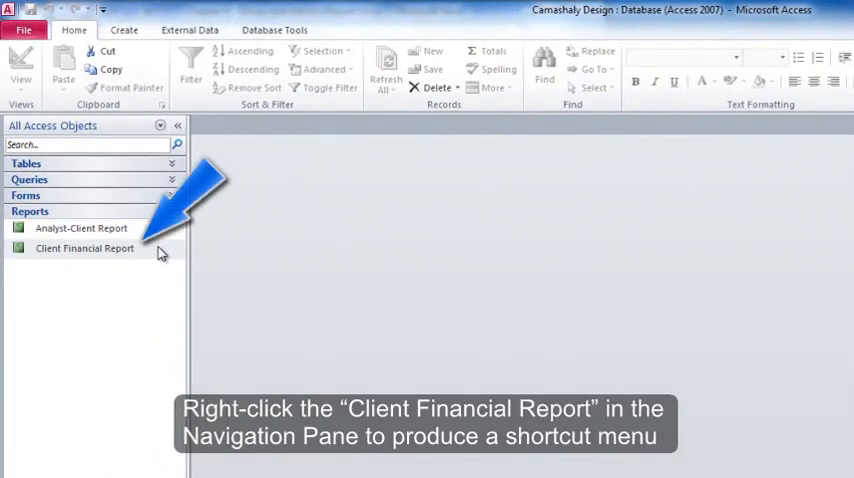
Open the Client Financial Report in Layout View from the Navigation Pane shortcut menu.
{"action": "right_click", "coordinate": [84, 248]}
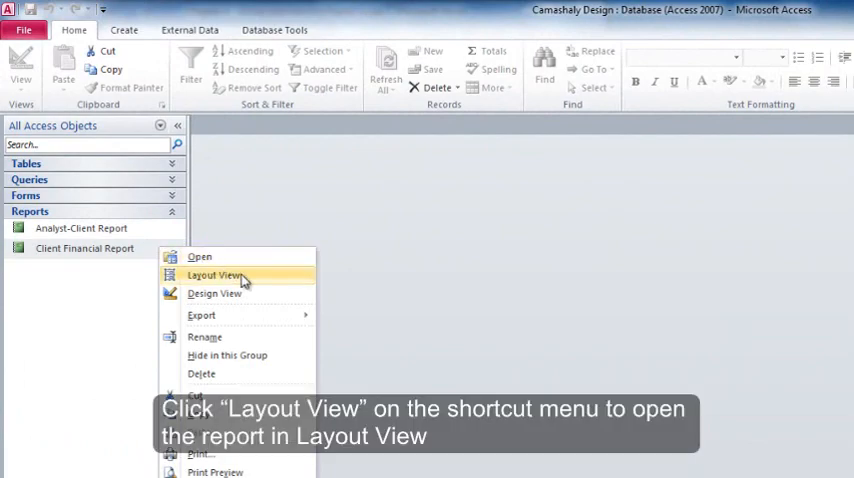
{"action": "left_click", "coordinate": [214, 276]}
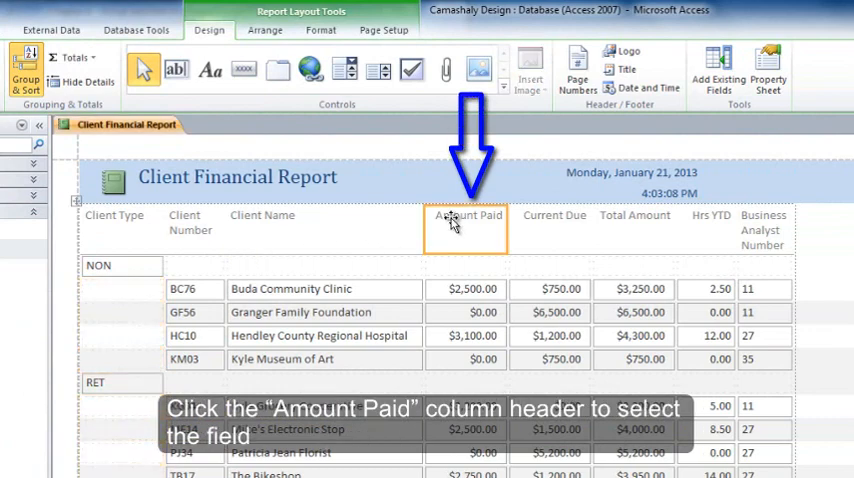
{"action": "mouse_move", "coordinate": [264, 176]}
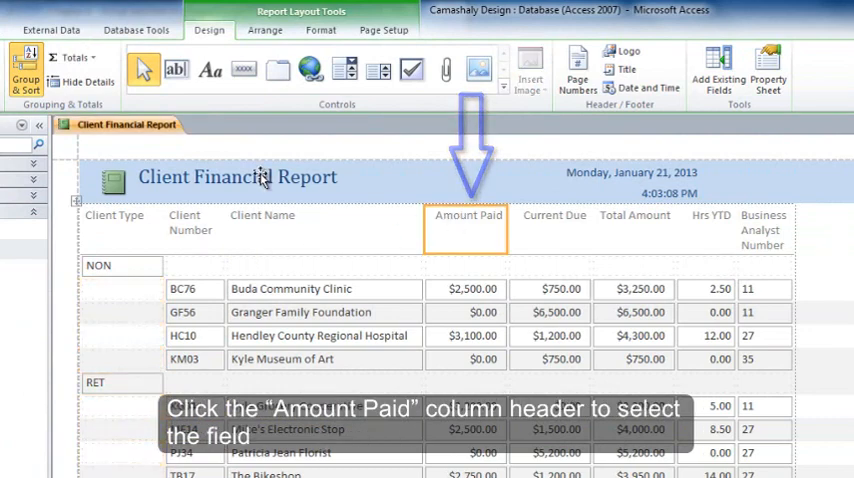
Add a Sum total under Amount Paid, showing $5,600.00 beneath the NON group.
{"action": "left_click", "coordinate": [72, 56]}
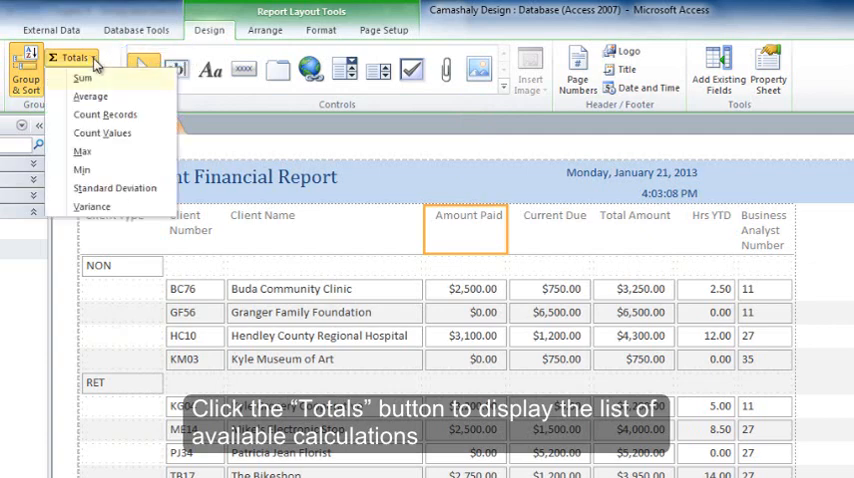
{"action": "mouse_move", "coordinate": [82, 80]}
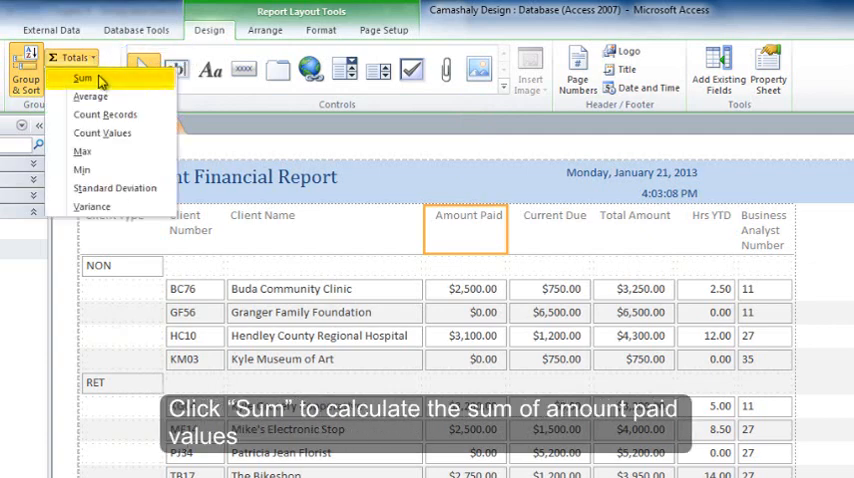
{"action": "left_click", "coordinate": [84, 78]}
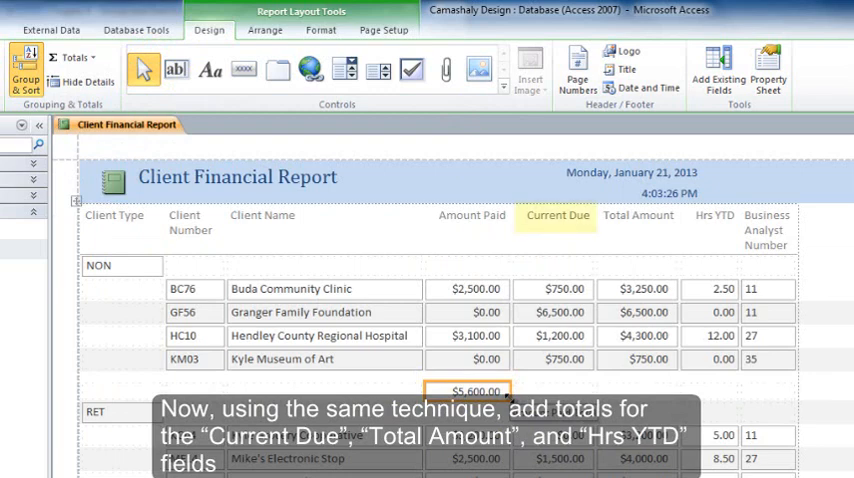
Add Sum totals under the Current Due, Total Amount and Hrs YTD columns.
{"action": "left_click", "coordinate": [640, 216]}
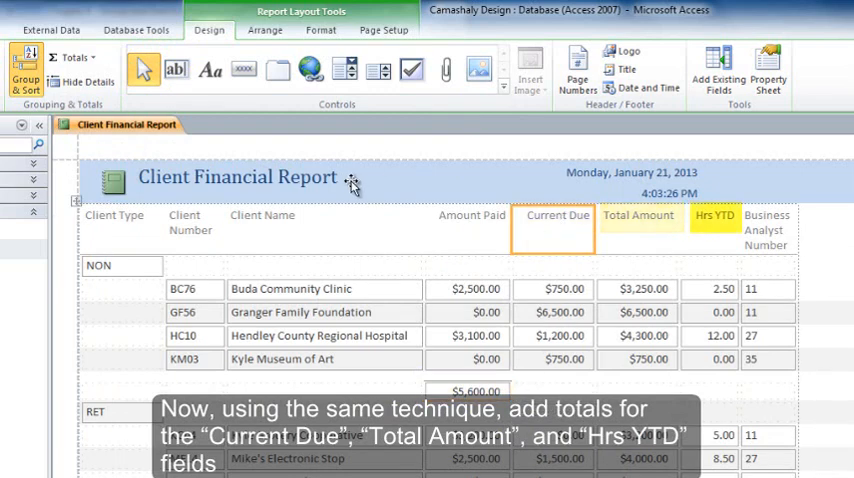
{"action": "left_click", "coordinate": [76, 56]}
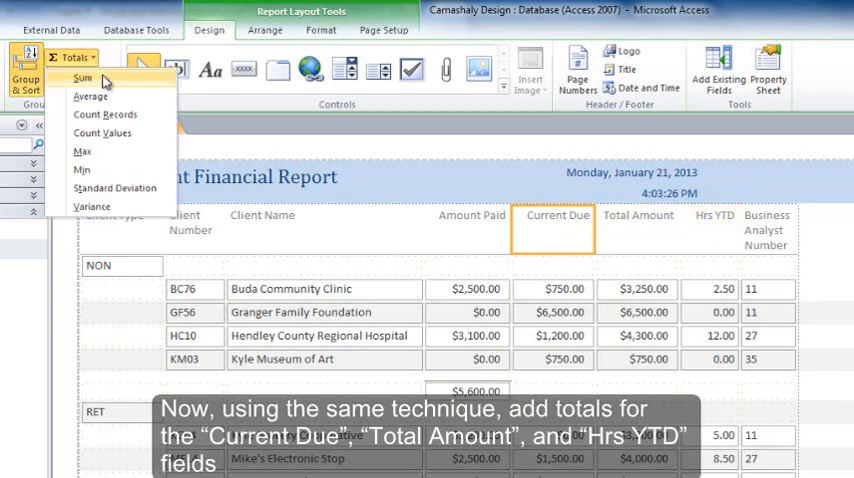
{"action": "left_click", "coordinate": [84, 78]}
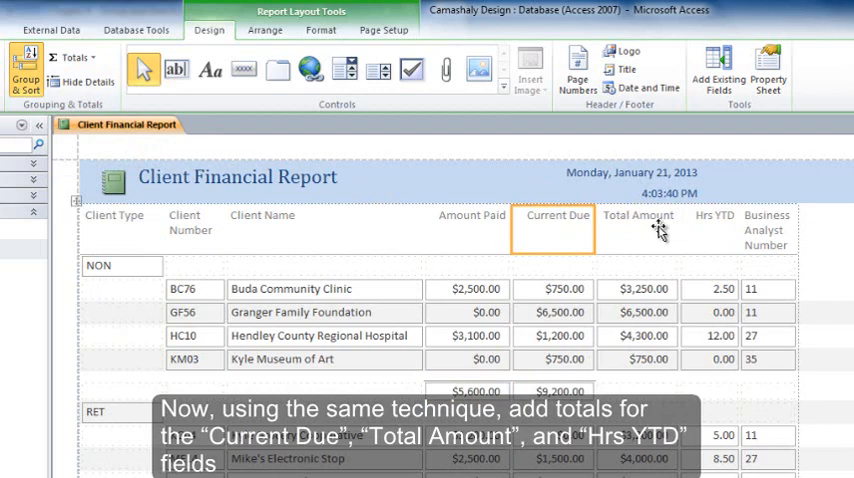
{"action": "left_click", "coordinate": [636, 228]}
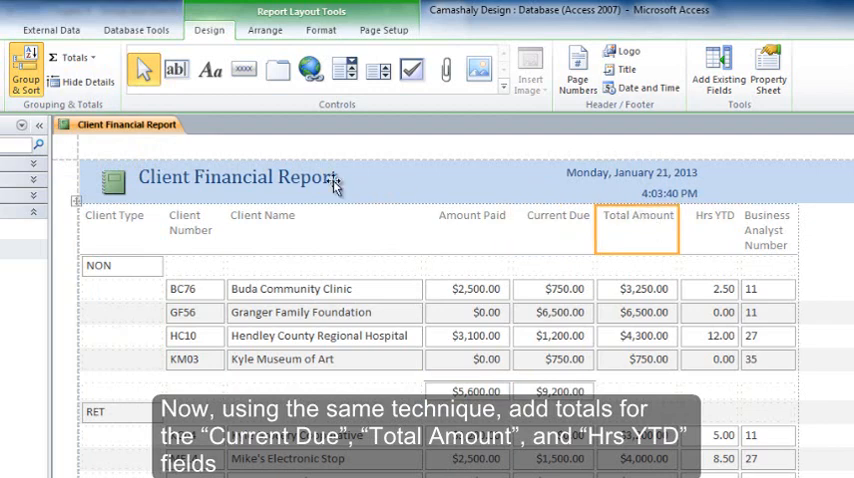
{"action": "left_click", "coordinate": [70, 56]}
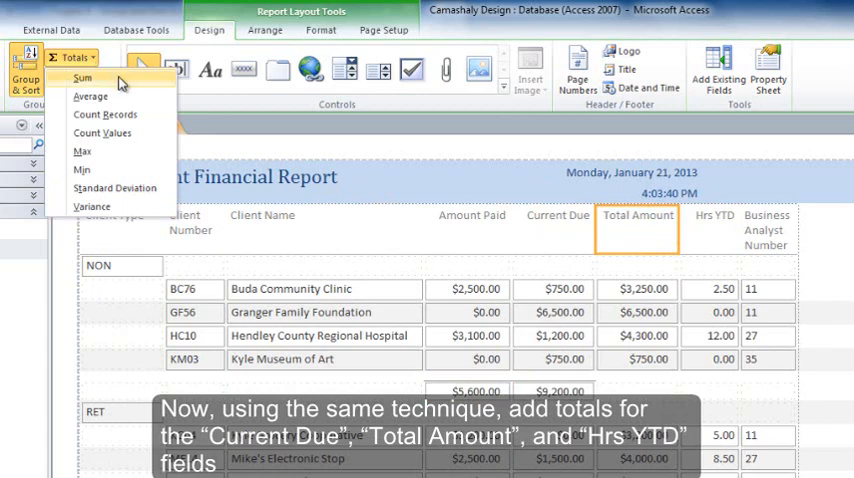
{"action": "left_click", "coordinate": [84, 78]}
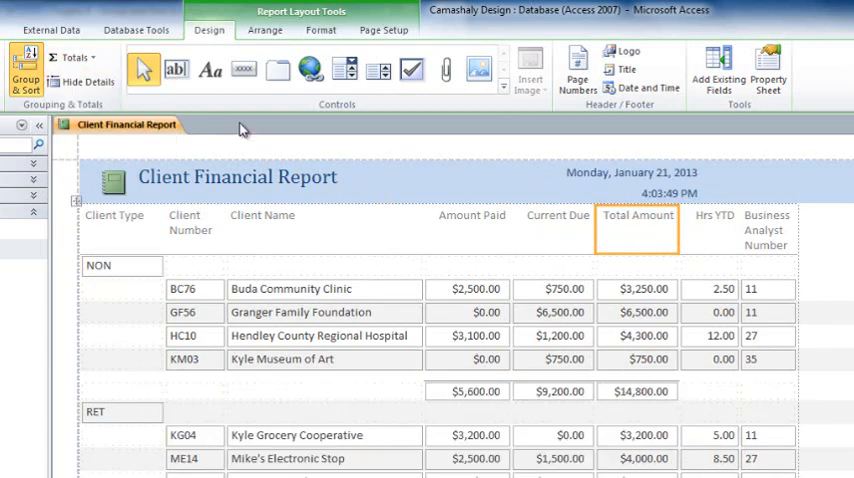
{"action": "left_click", "coordinate": [714, 218]}
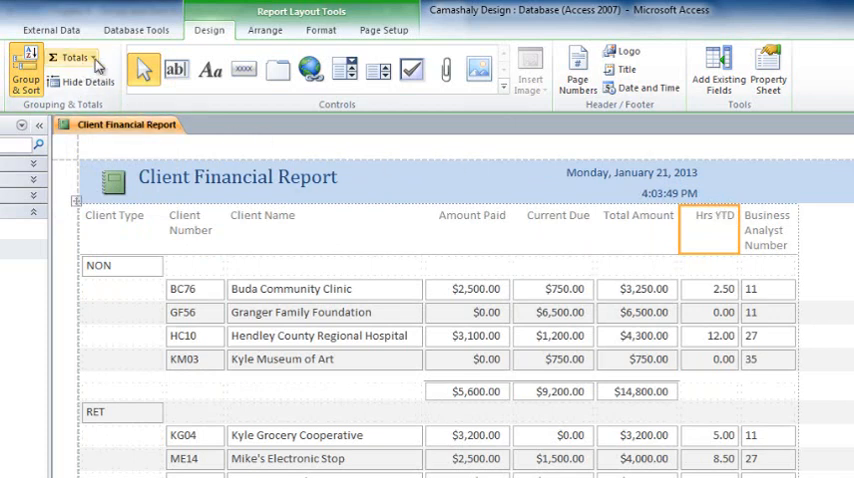
{"action": "left_click", "coordinate": [72, 56]}
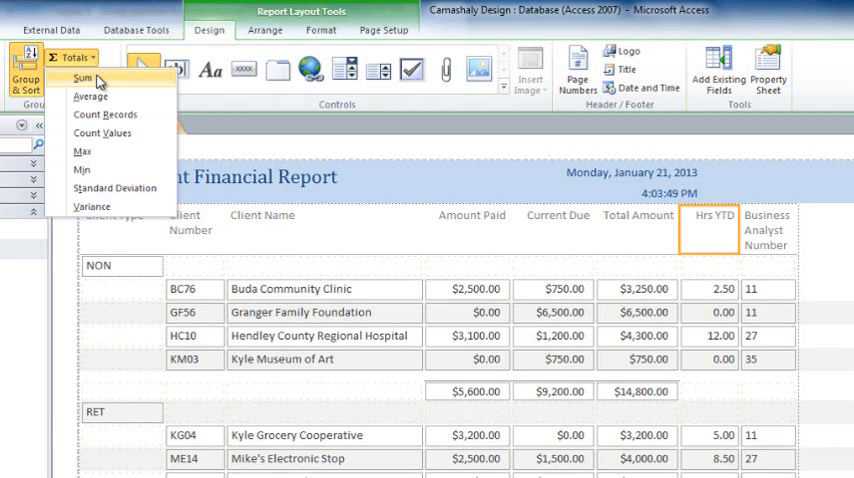
{"action": "left_click", "coordinate": [82, 80]}
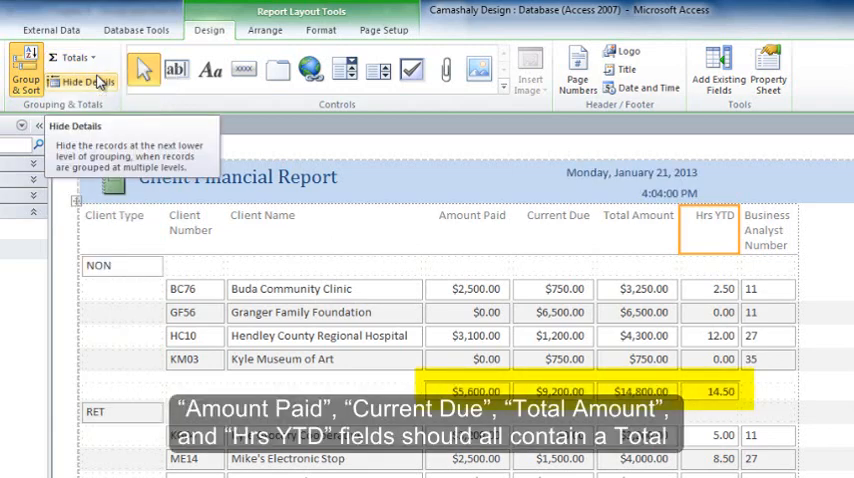
{"action": "mouse_move", "coordinate": [176, 136]}
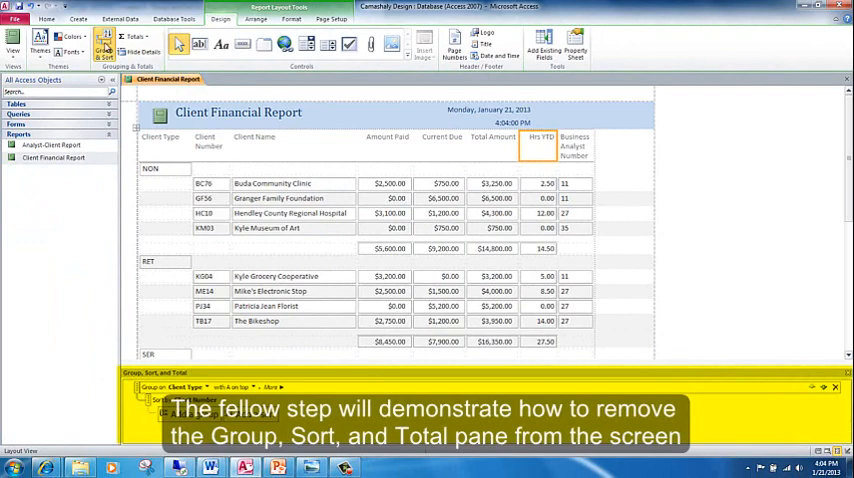
{"action": "mouse_move", "coordinate": [104, 48]}
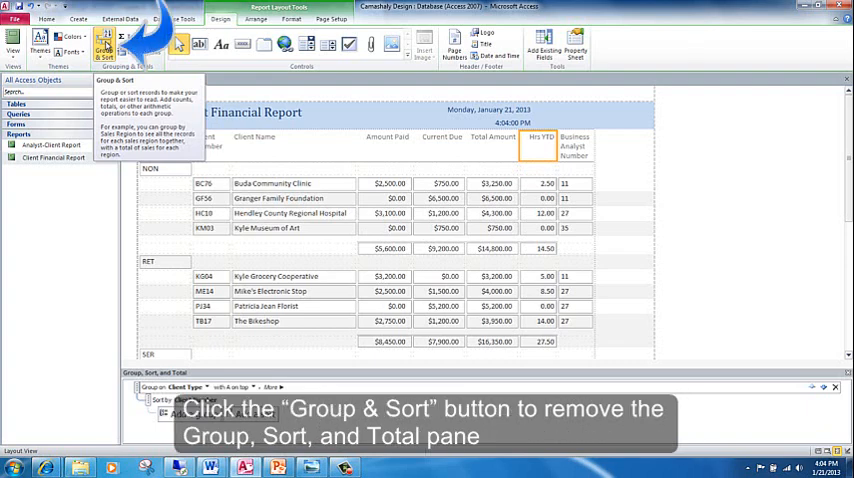
Close the Group, Sort, and Total pane with the Group & Sort button.
{"action": "left_click", "coordinate": [106, 48]}
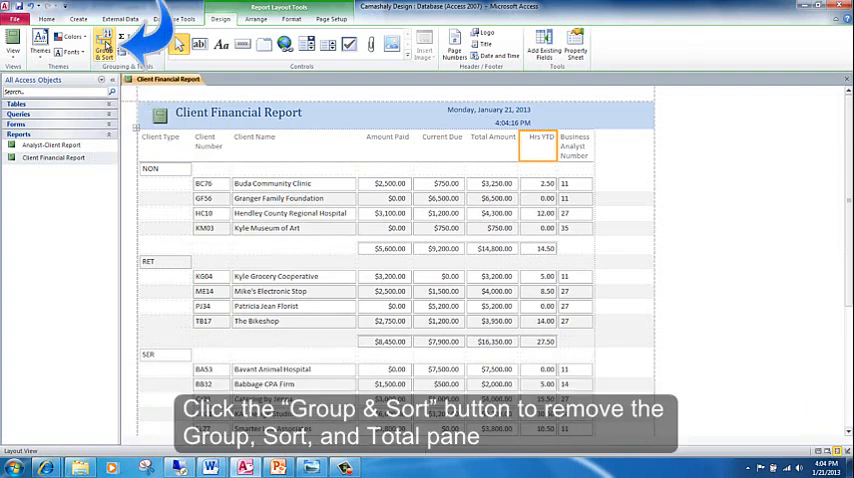
{"action": "left_click", "coordinate": [108, 40]}
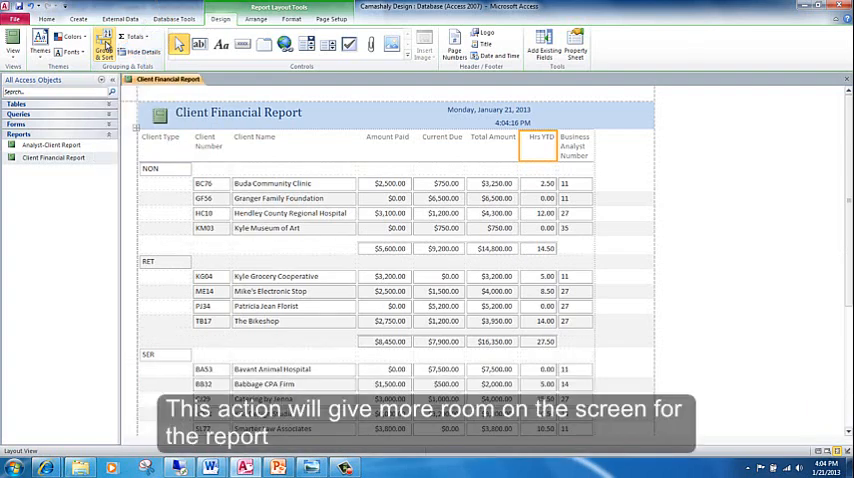